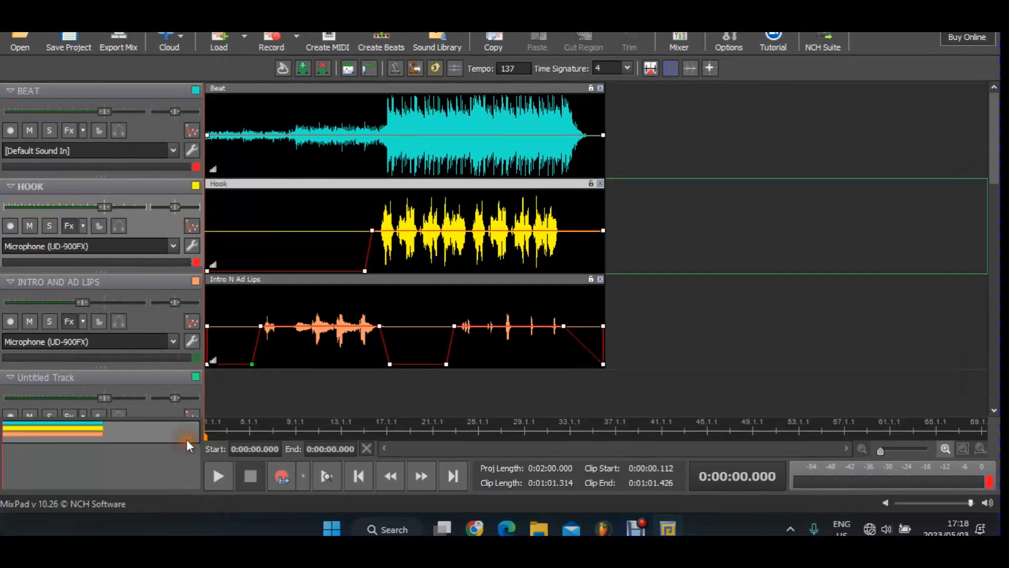
mouse_move(189, 444)
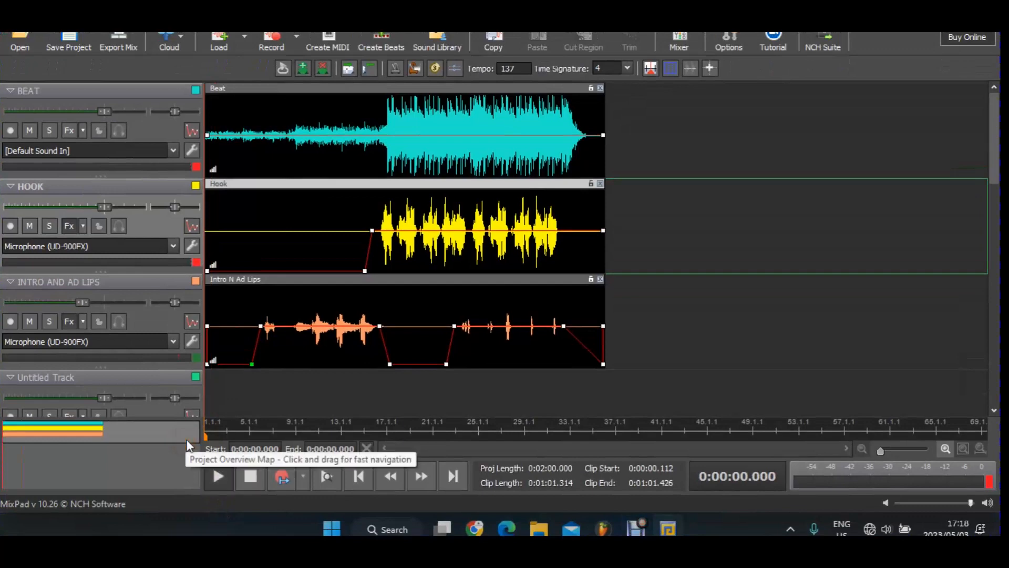
Start playback of the beat, hook and intro/ad-lib tracks from the project start.
click(217, 476)
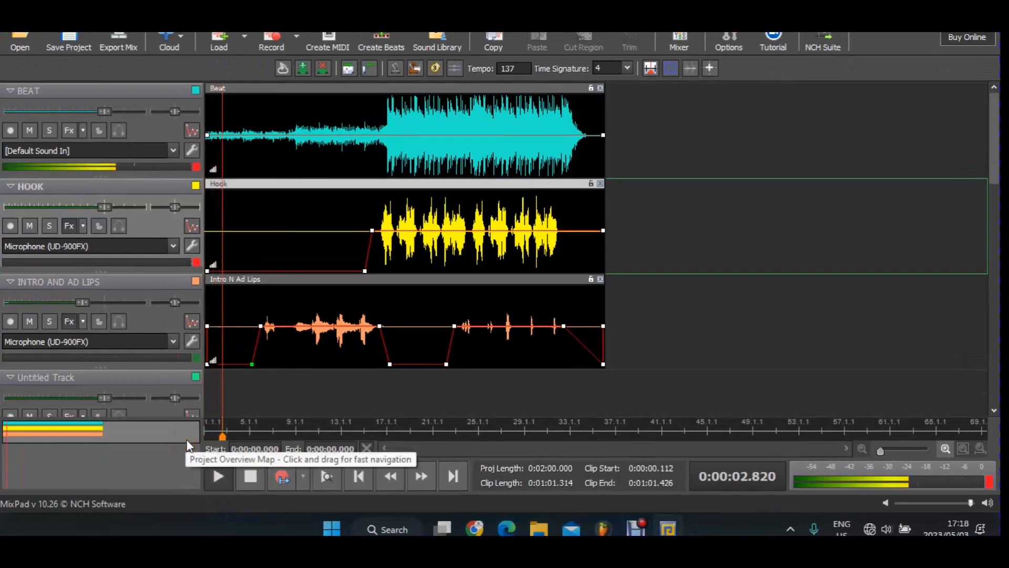